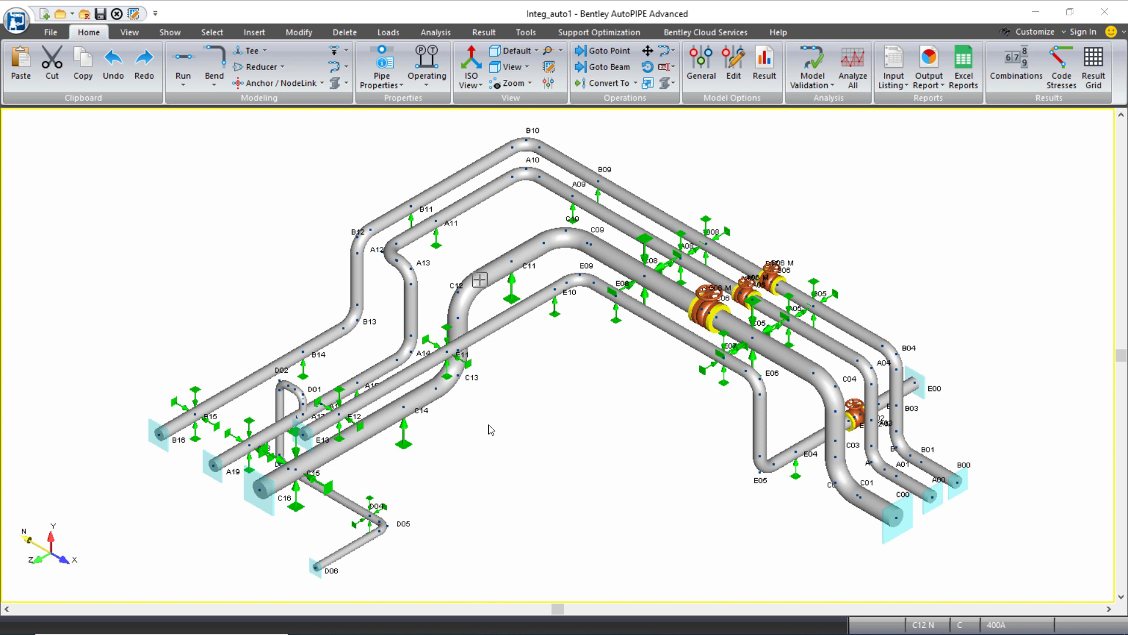
mouse_move(492, 192)
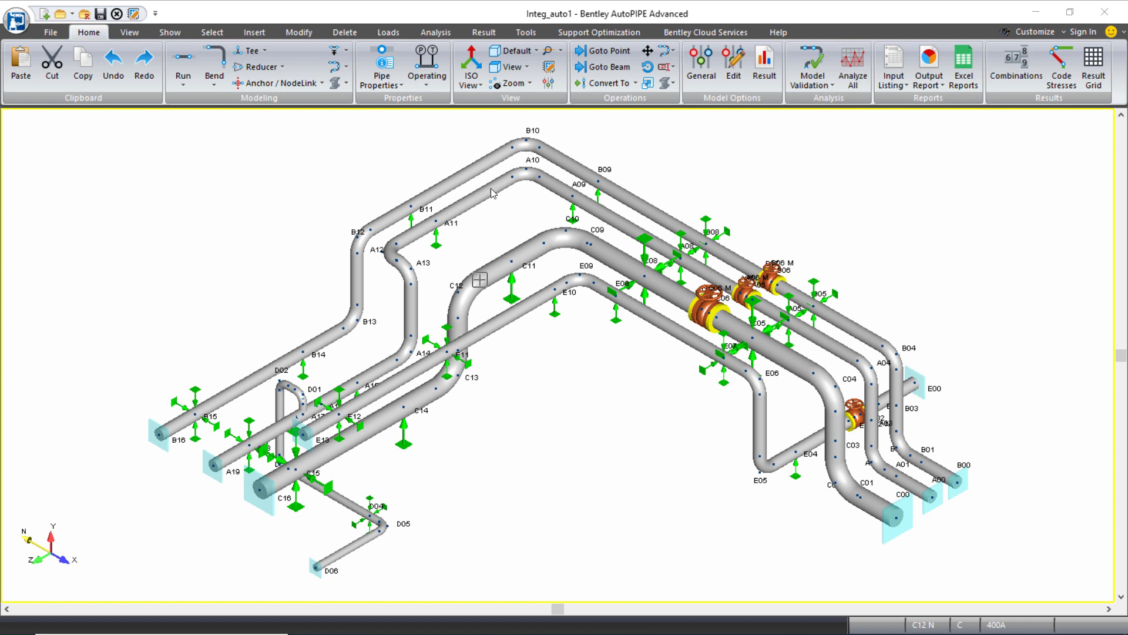
- Run a static analysis, dismiss the V-stop liftoff warning, and bring up results
left_click(435, 32)
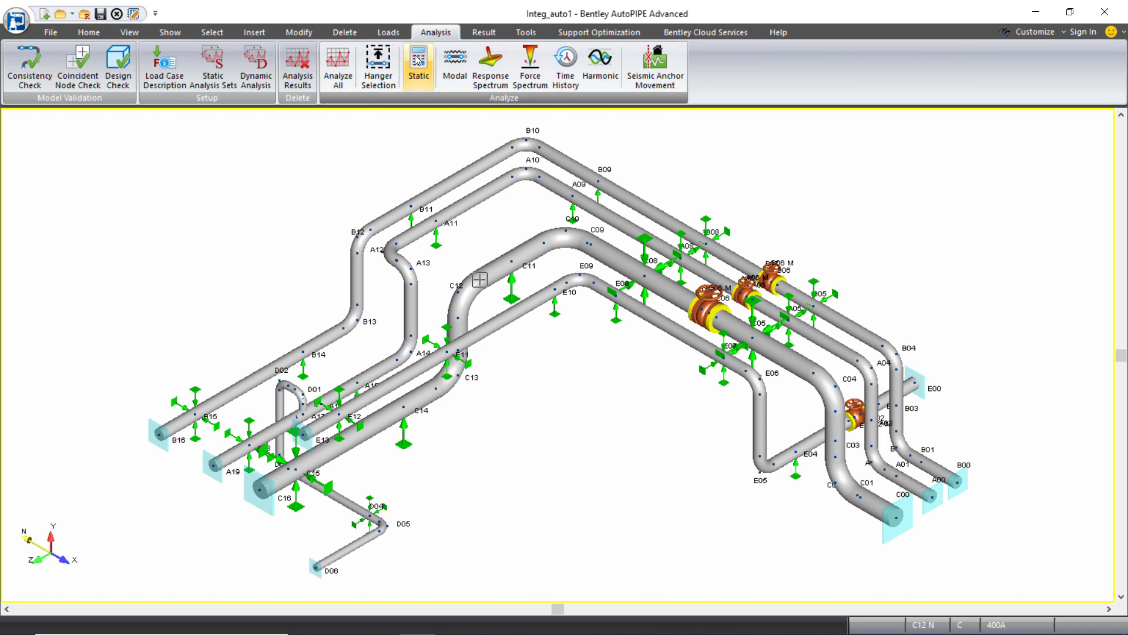
left_click(417, 65)
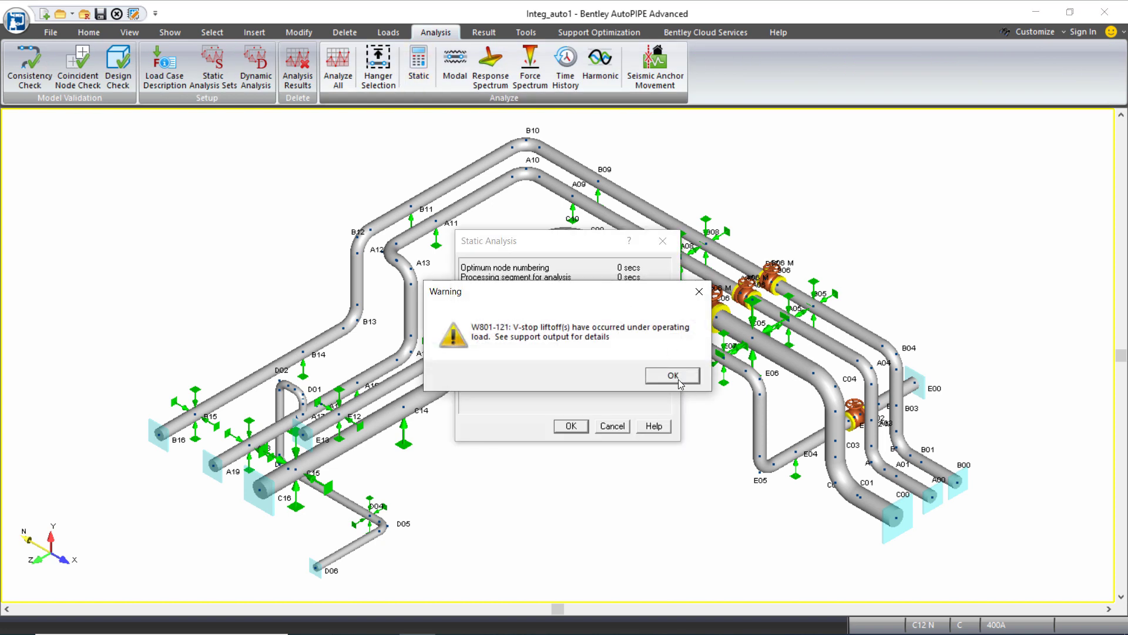
left_click(672, 375)
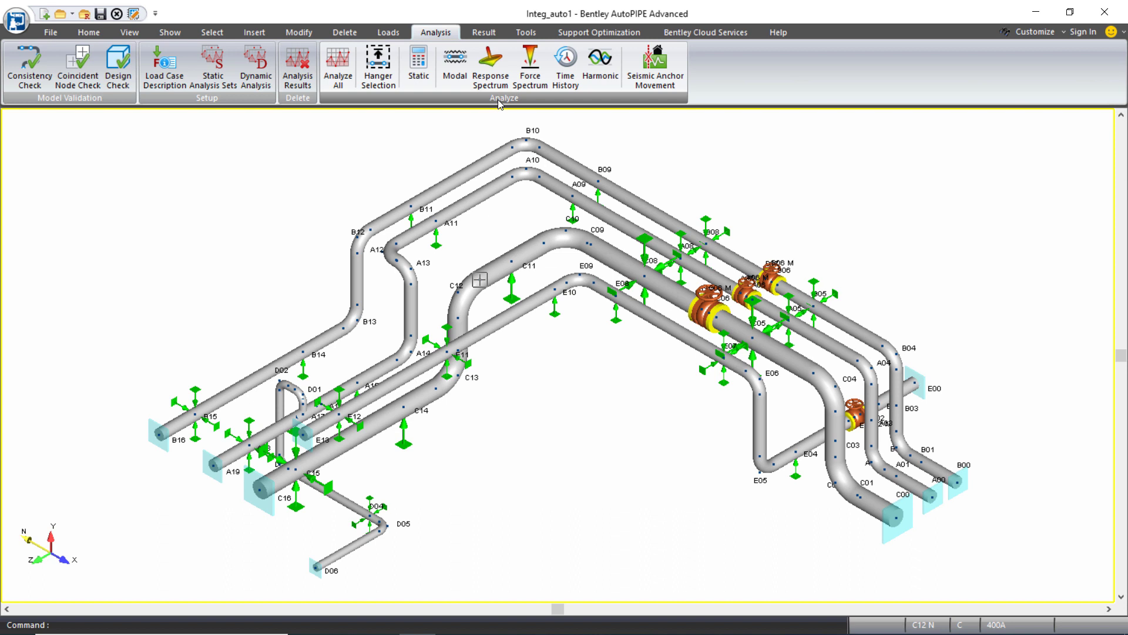
left_click(484, 32)
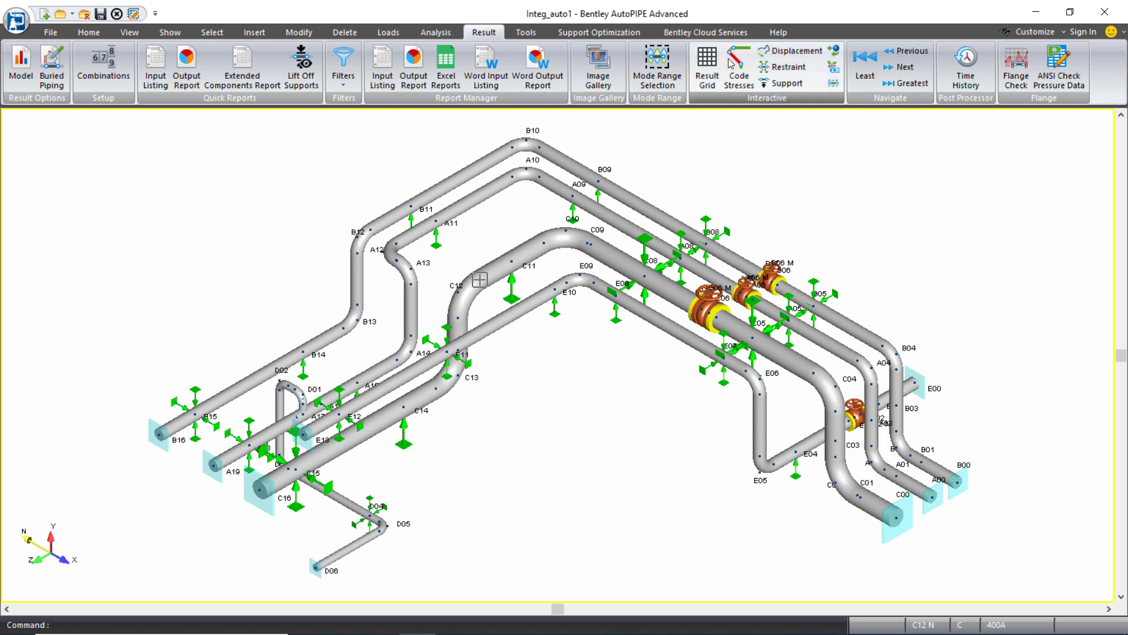
left_click(737, 64)
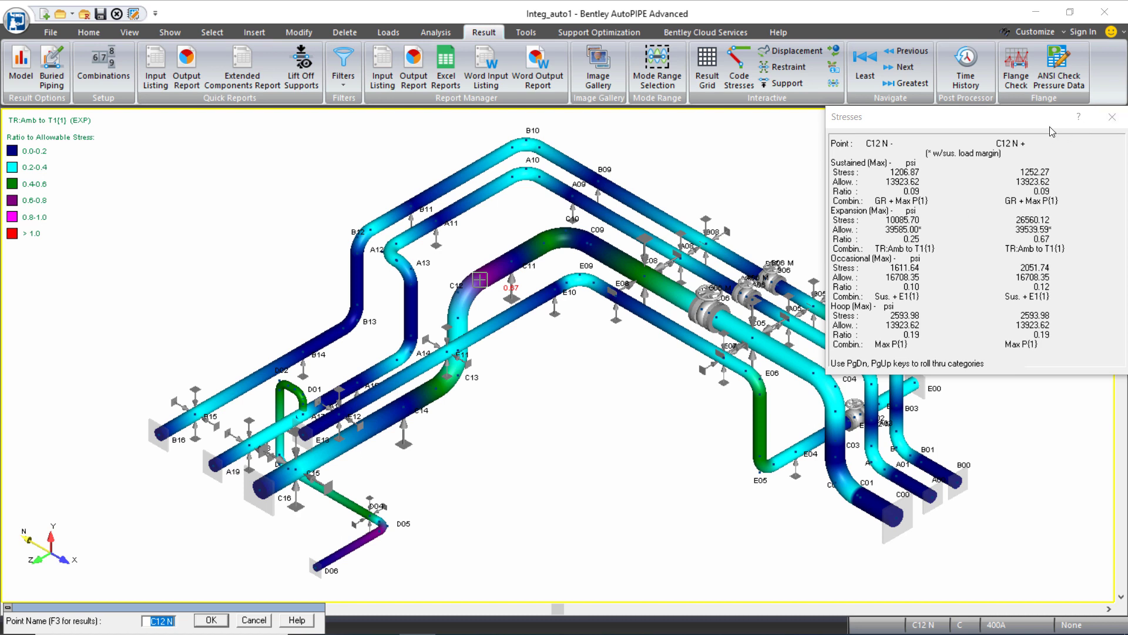
left_click(1111, 117)
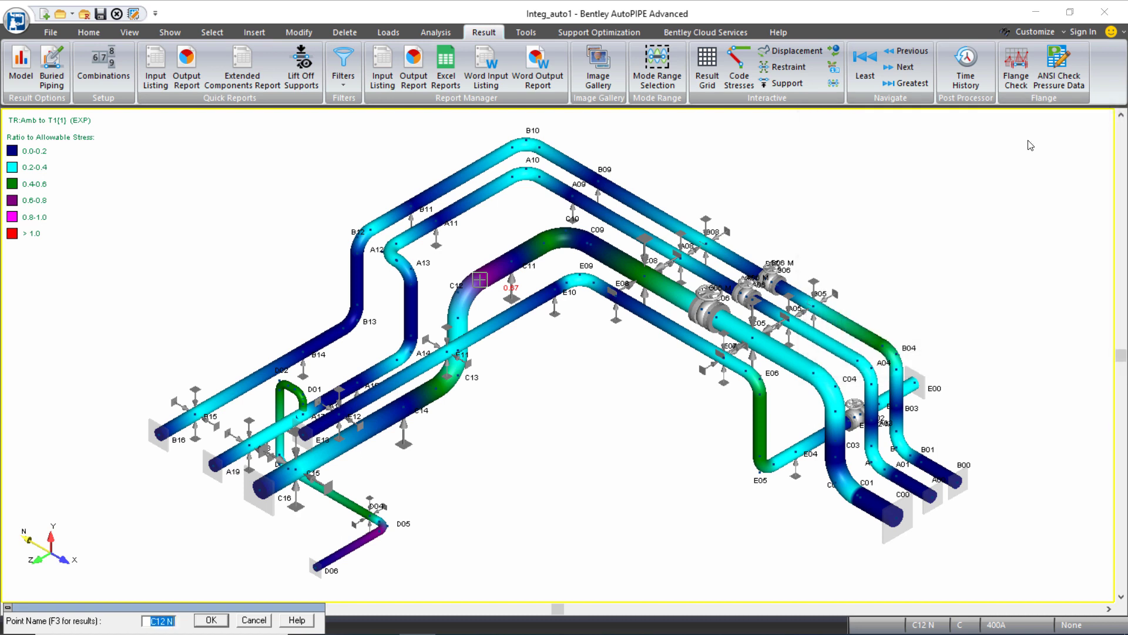
mouse_move(777, 162)
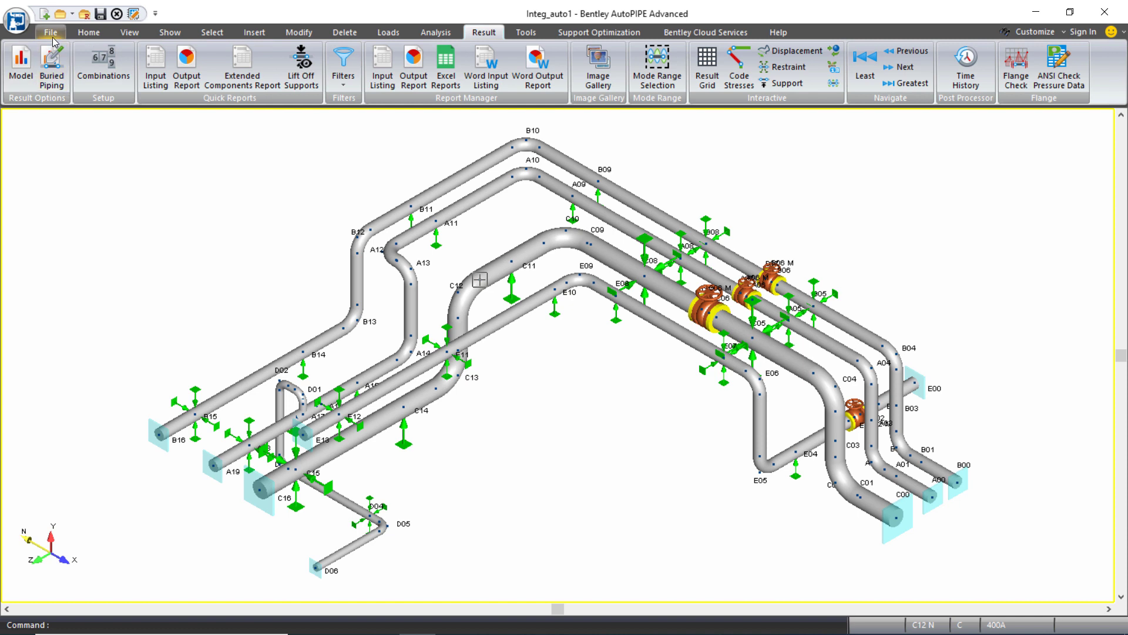
- Export the model with support loads to STAAD as a SQLite PipeLink file
left_click(49, 32)
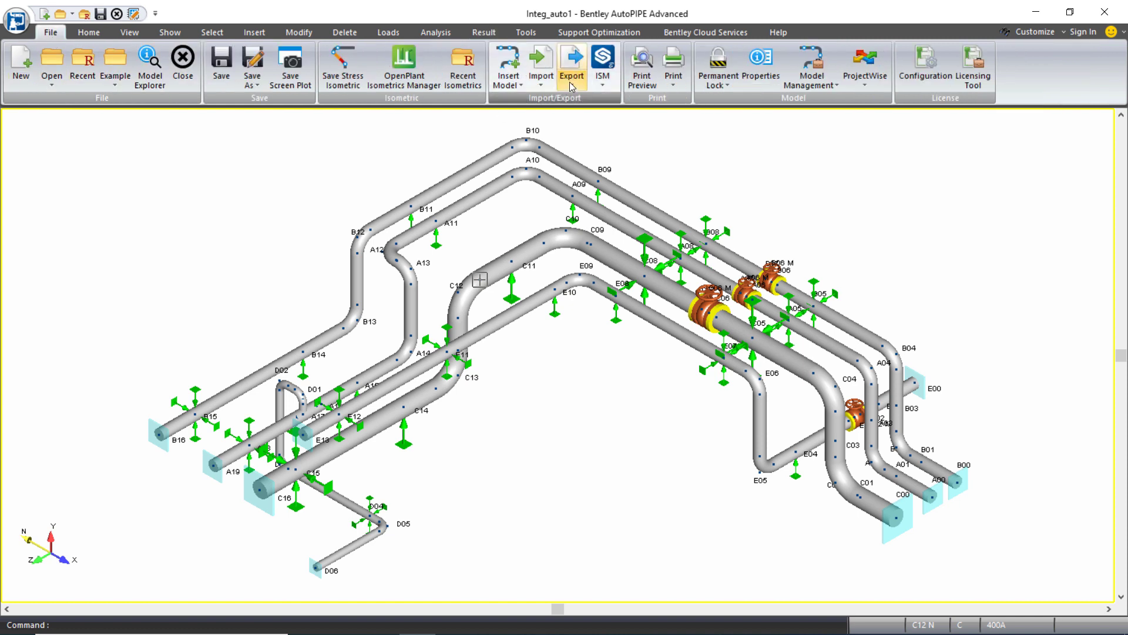
left_click(571, 65)
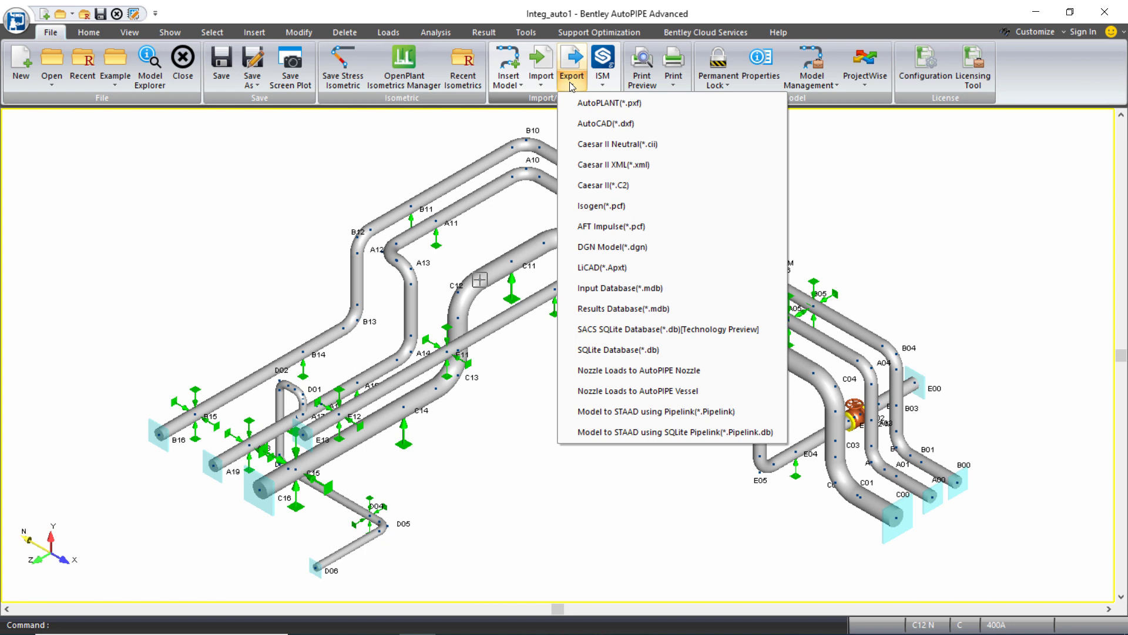
mouse_move(673, 431)
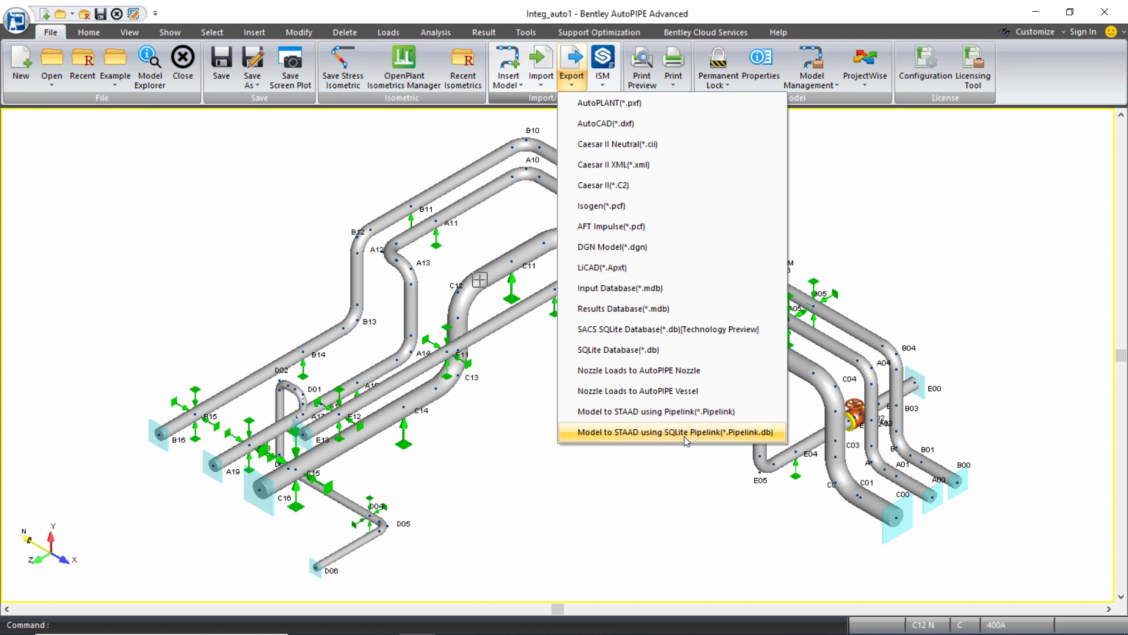
left_click(670, 432)
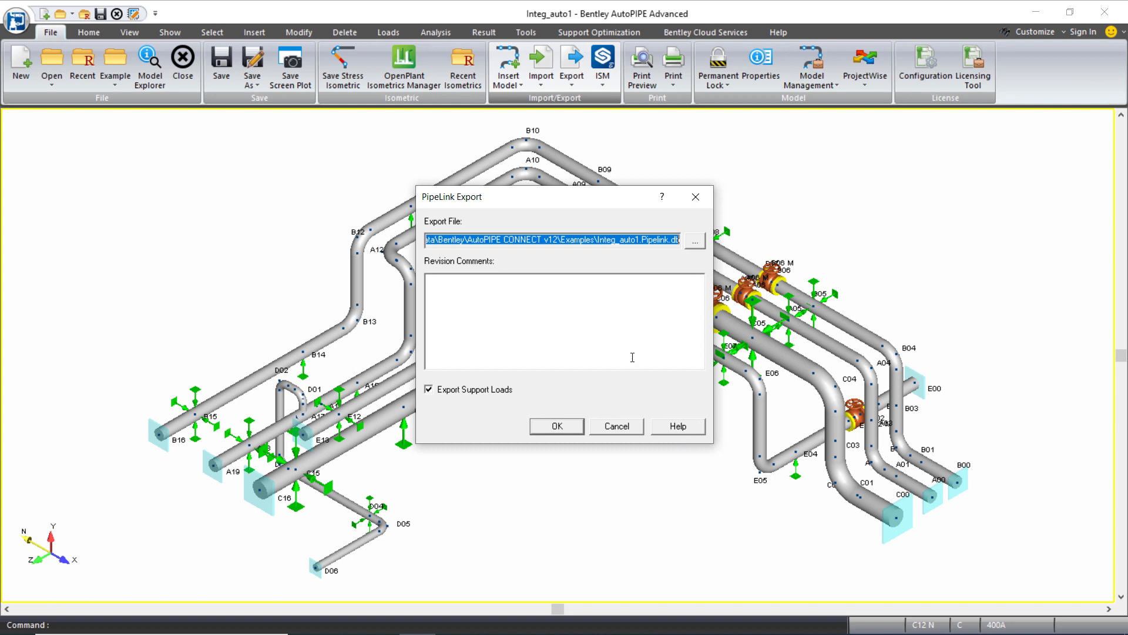
mouse_move(572, 399)
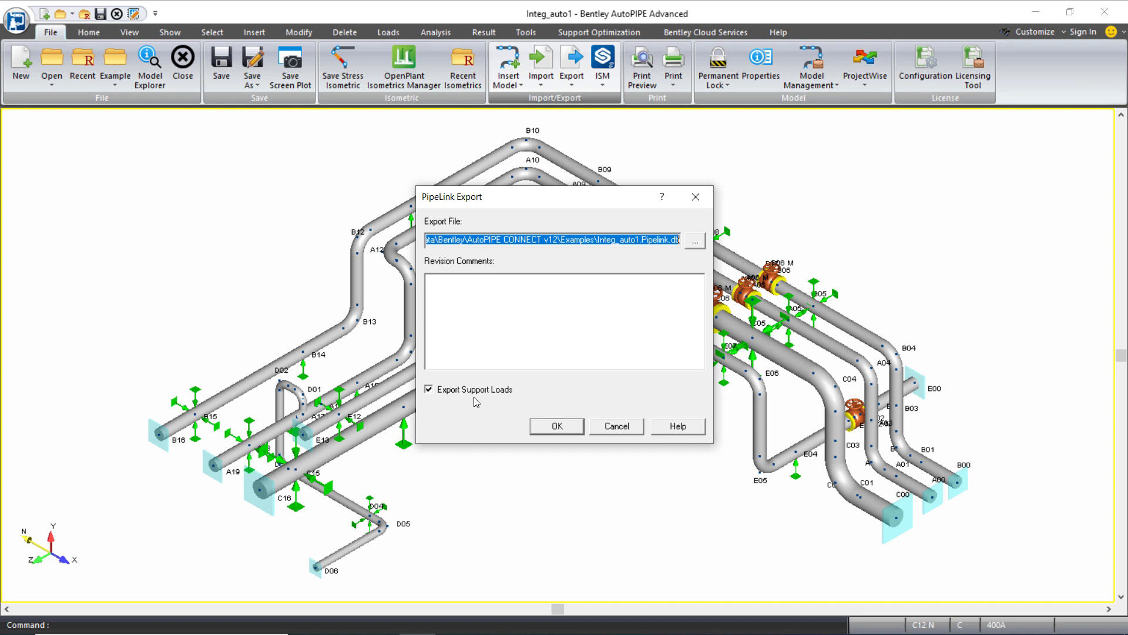
mouse_move(491, 413)
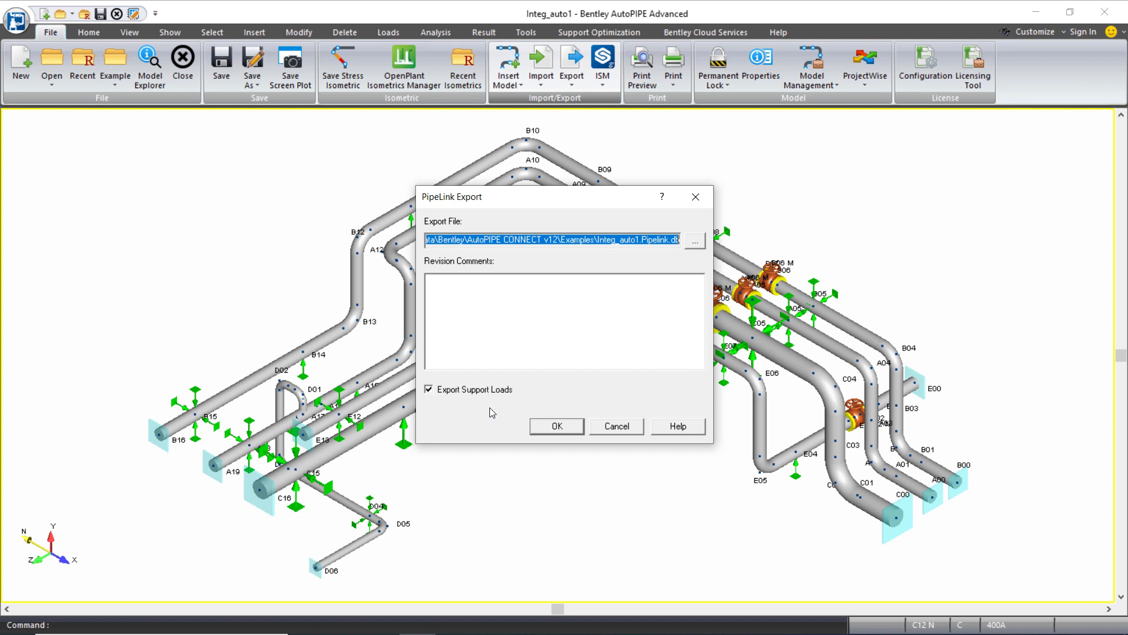
left_click(556, 425)
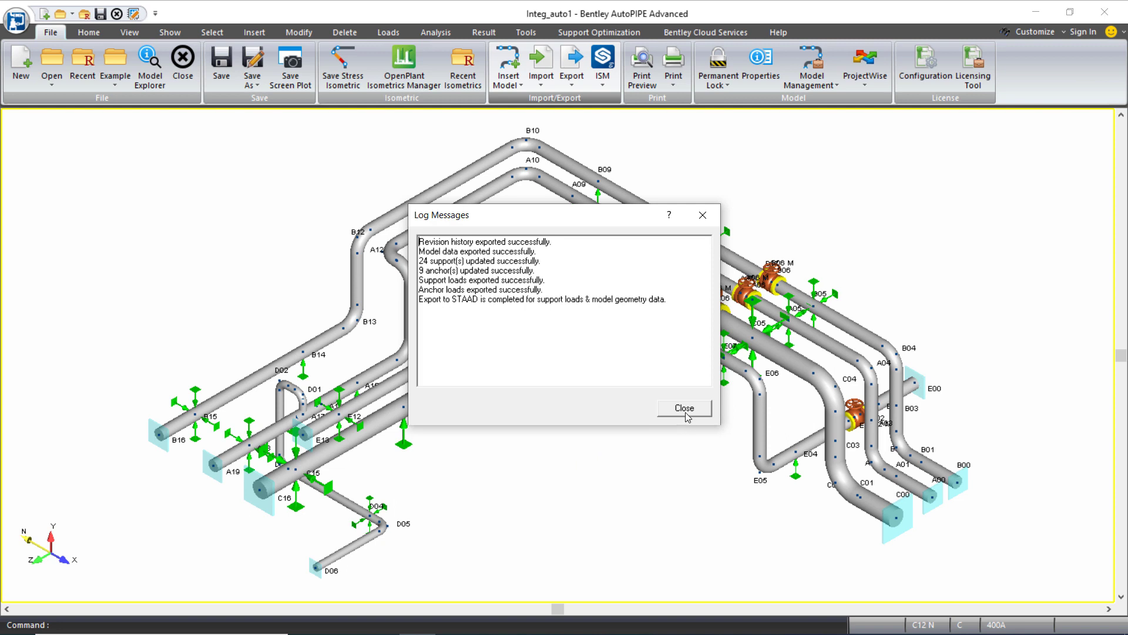
left_click(683, 408)
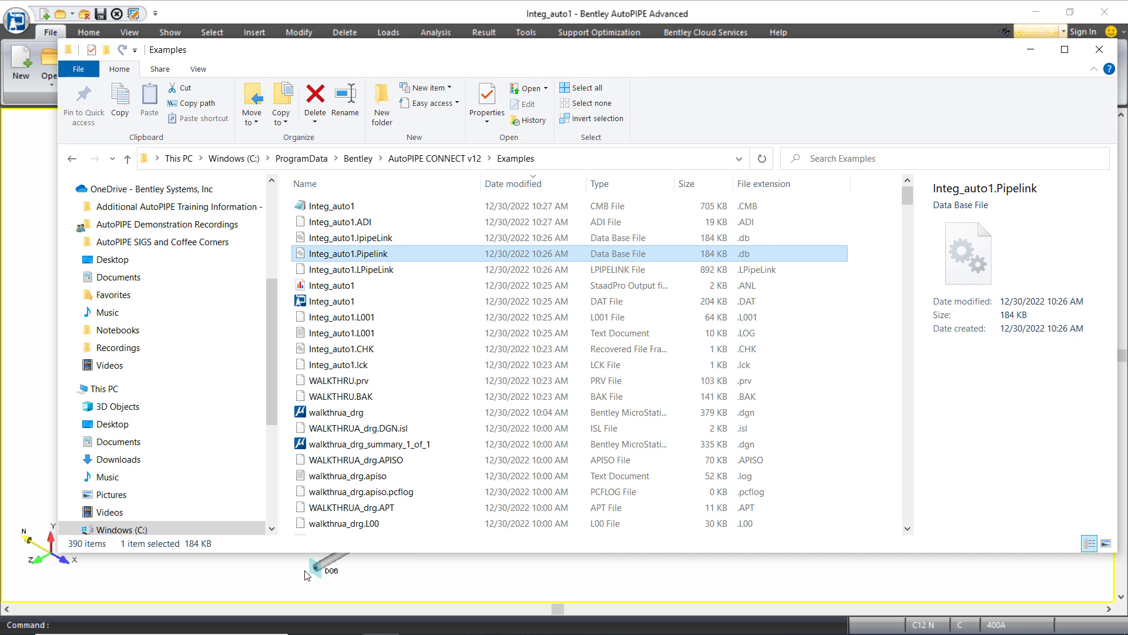
mouse_move(849, 571)
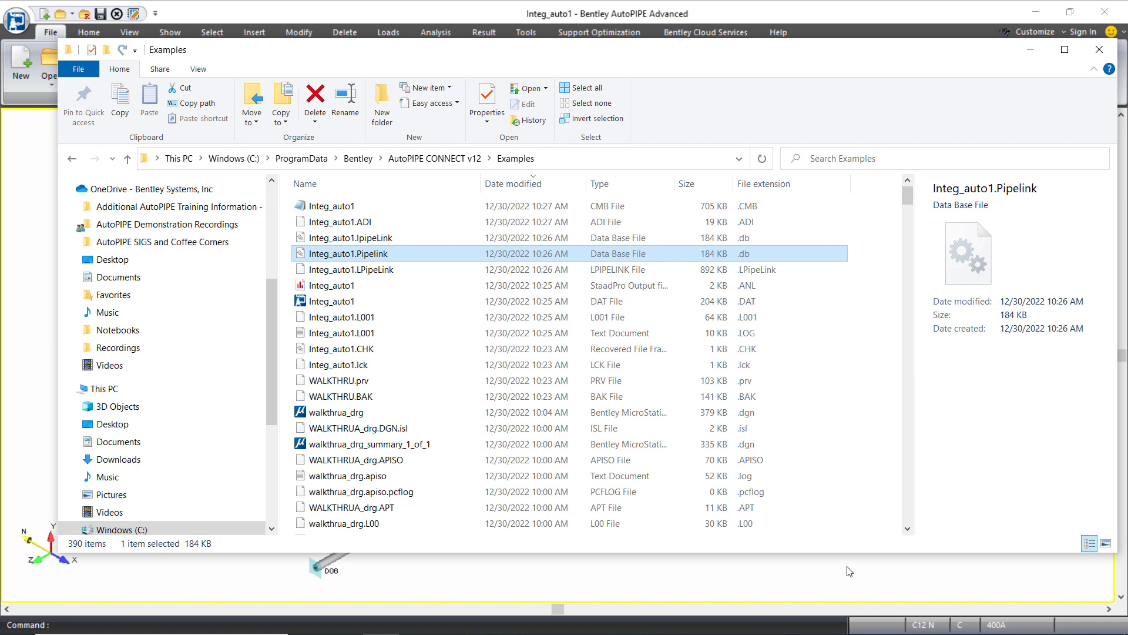
mouse_move(1019, 397)
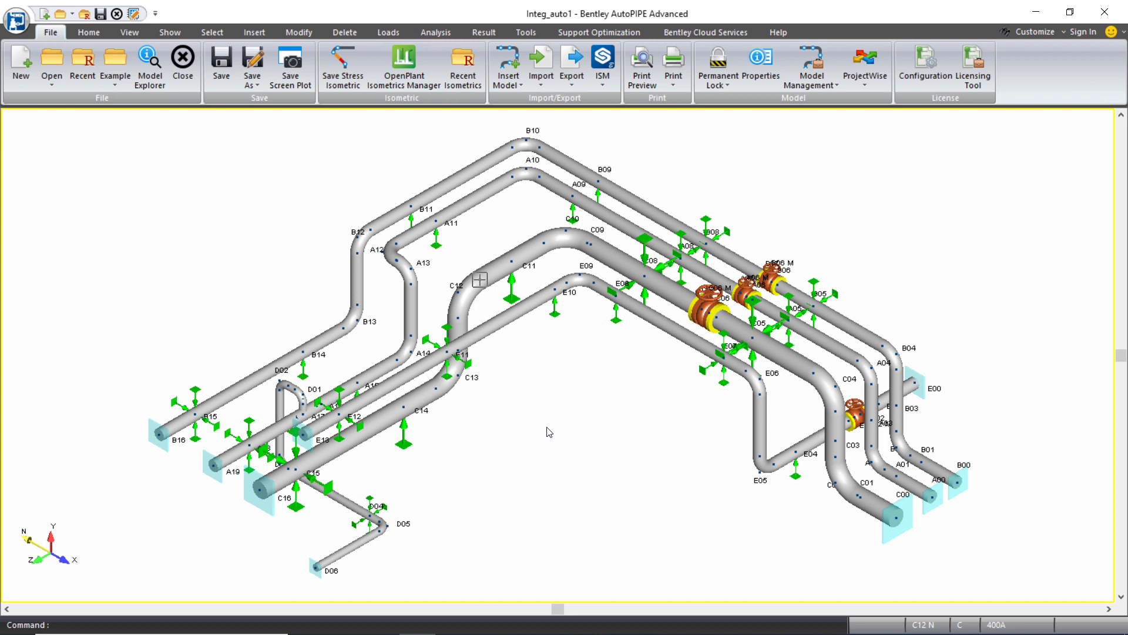
mouse_move(222, 196)
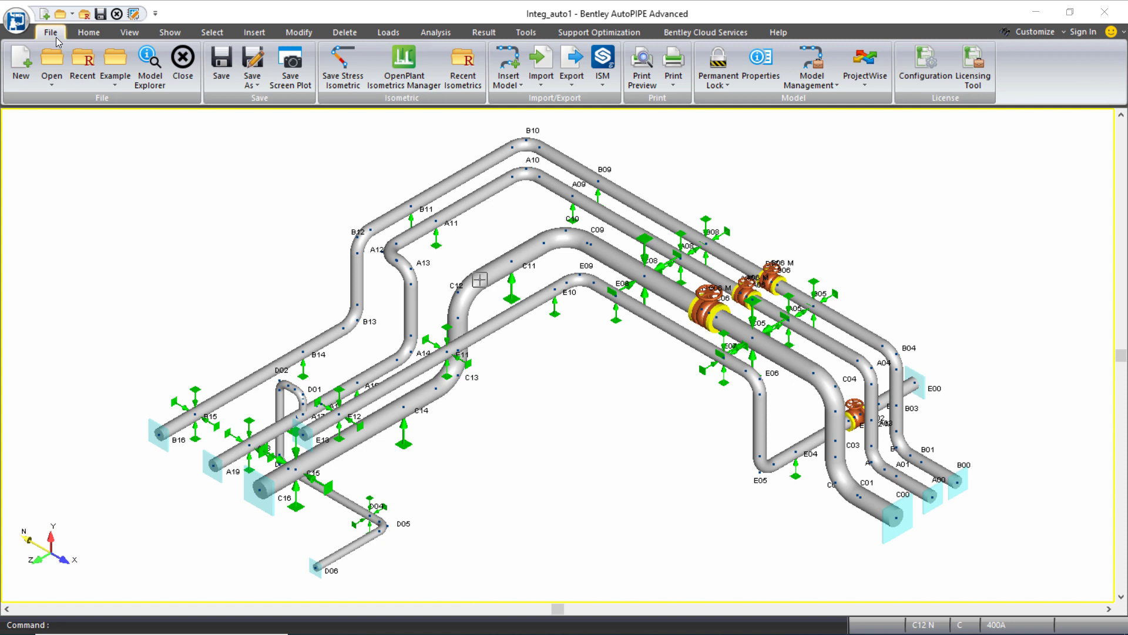
- Start a STAAD SQLite PipeLink import and select INTEG_SAMPLE1.pipelink as the exchange file
left_click(507, 65)
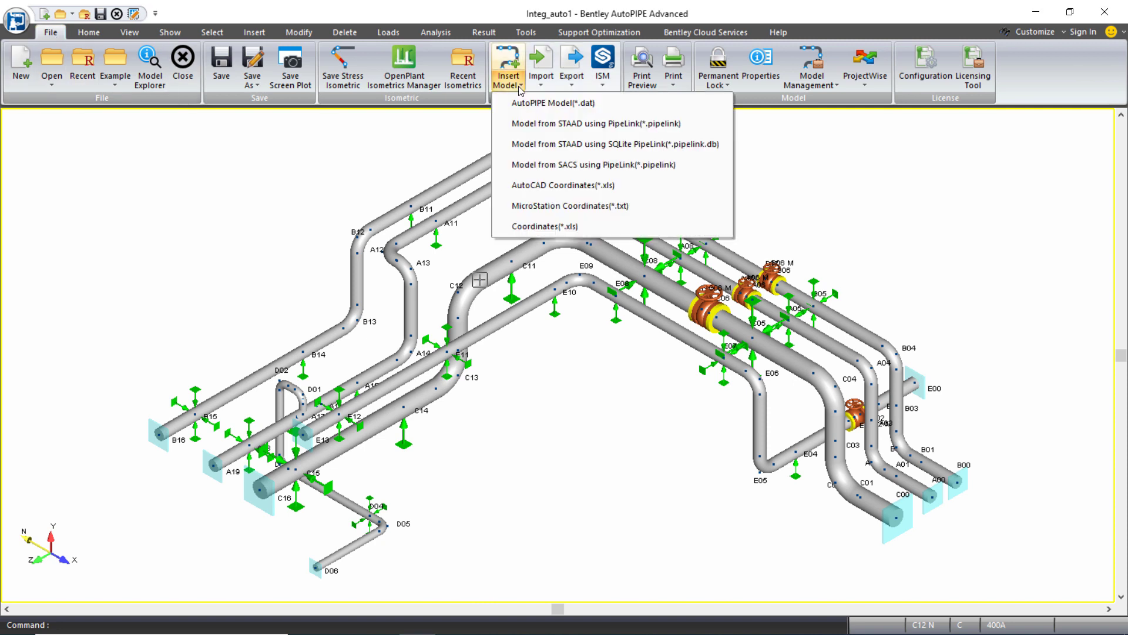
mouse_move(612, 144)
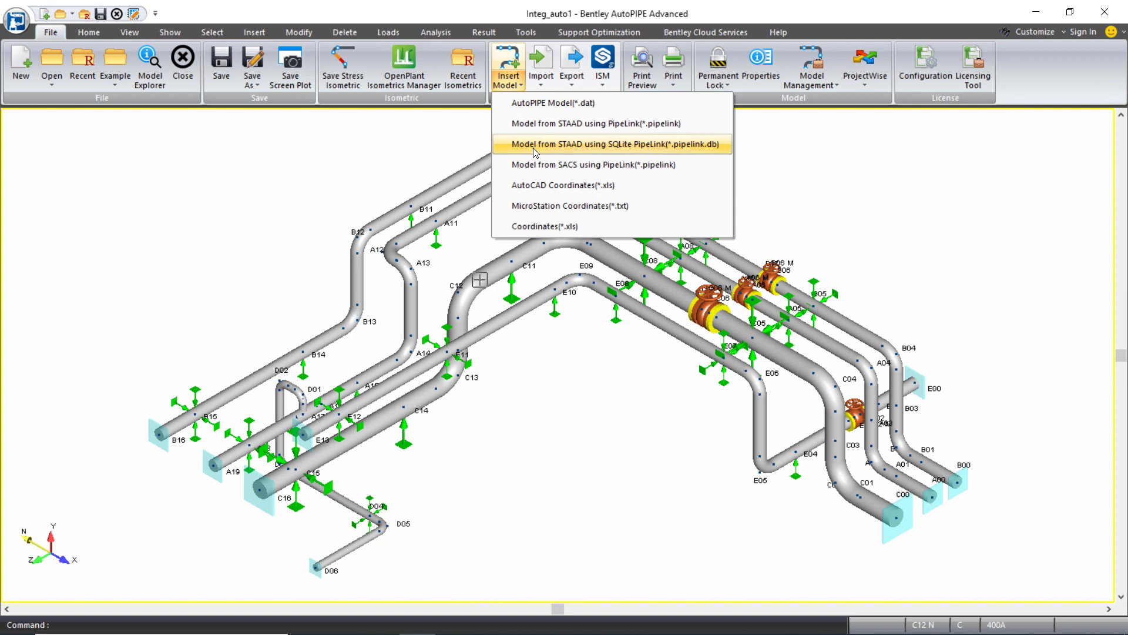
left_click(612, 144)
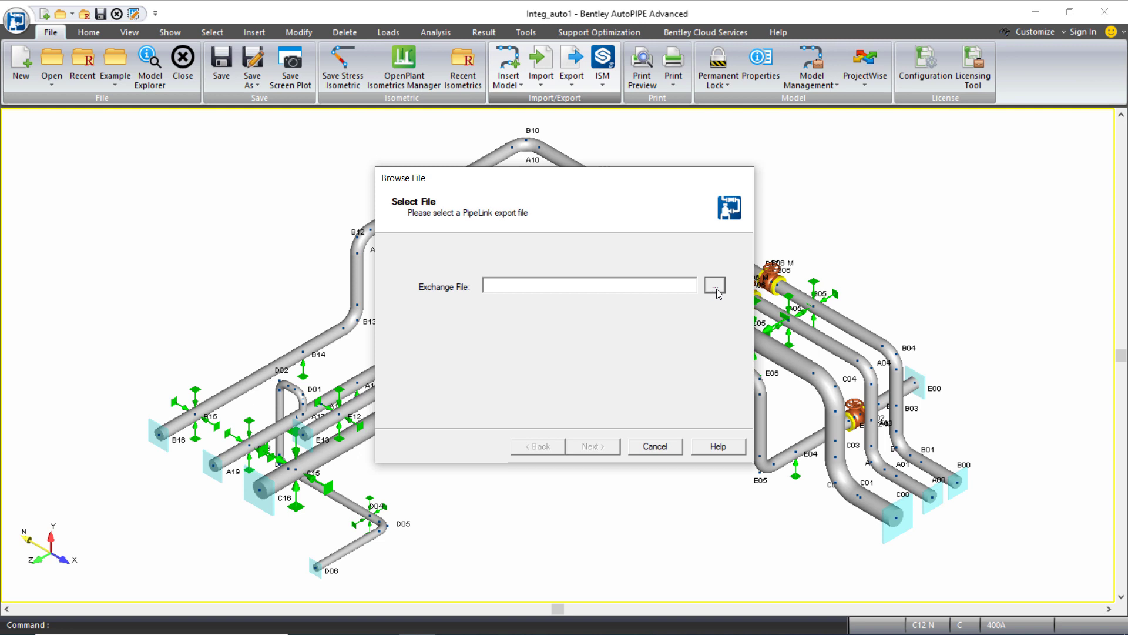
left_click(713, 285)
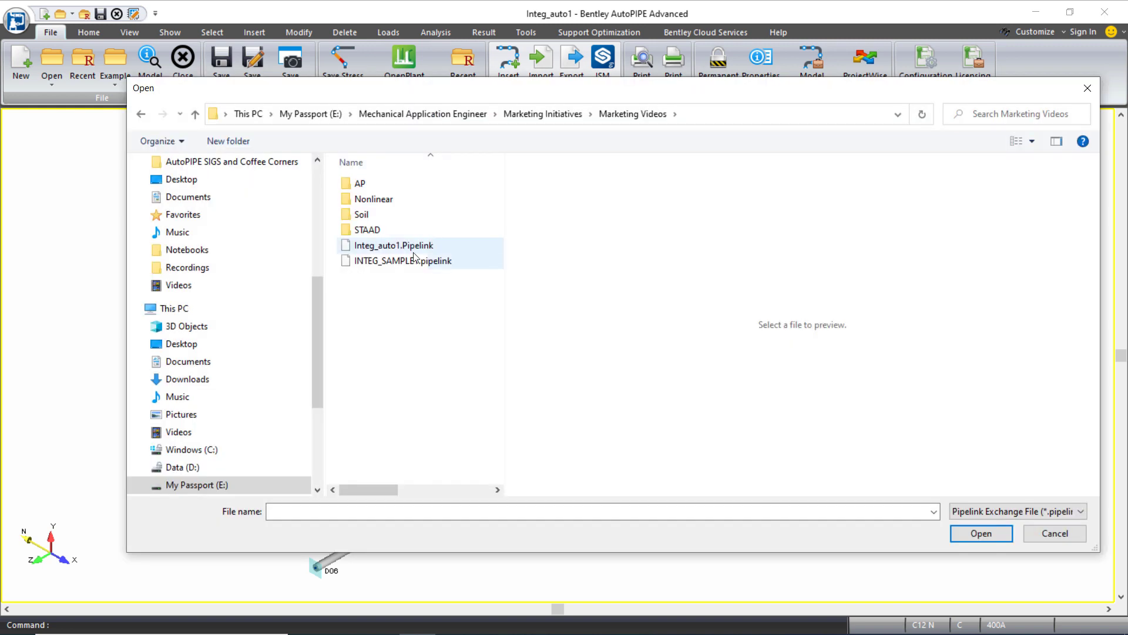
left_click(980, 534)
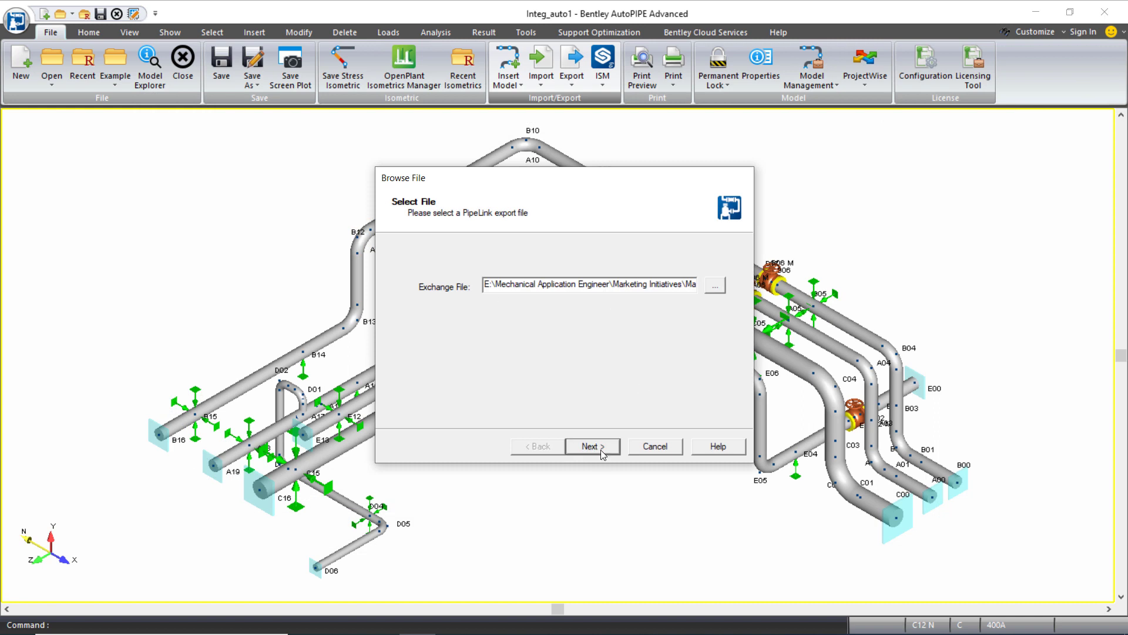
left_click(592, 446)
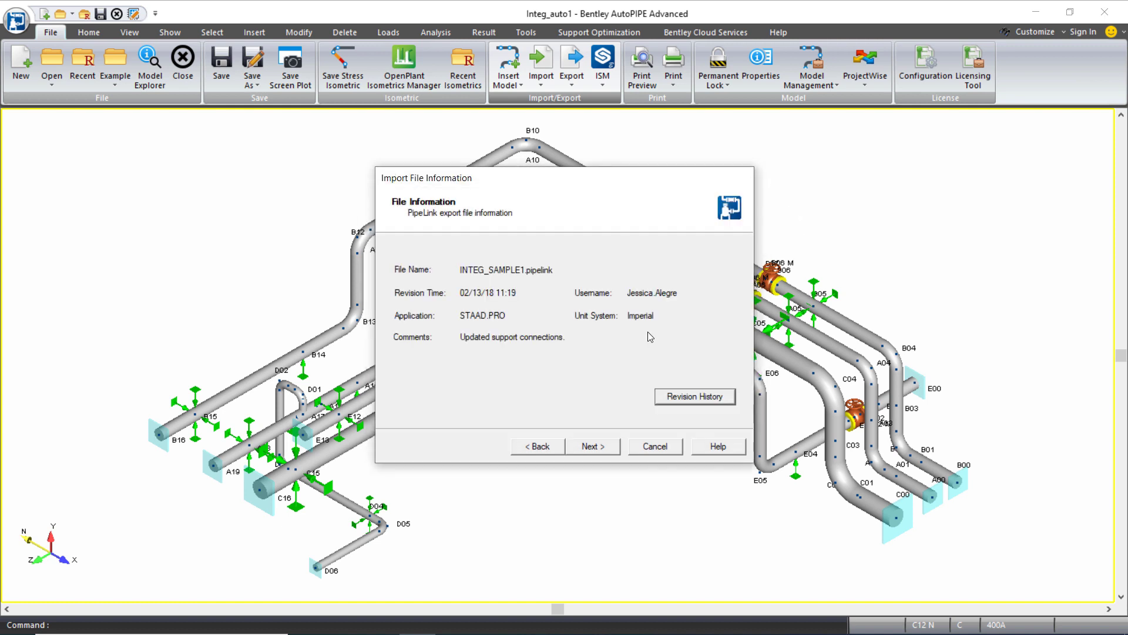
- Accept the file information and import options to import the INTEG_SAMPLE1 structure with connections
left_click(592, 446)
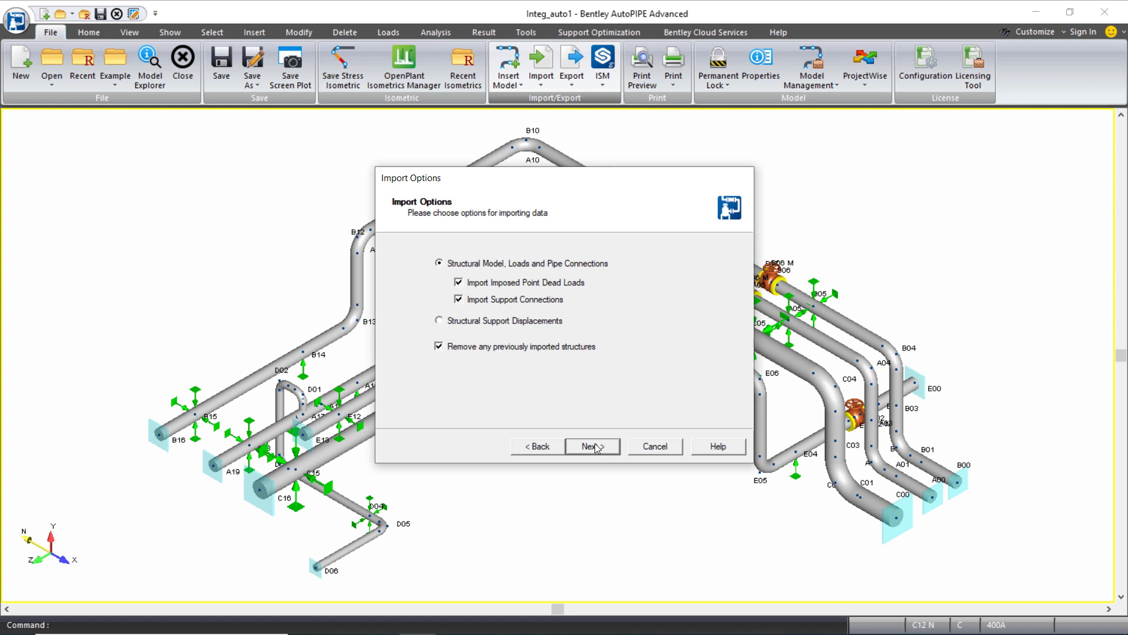
mouse_move(535, 310)
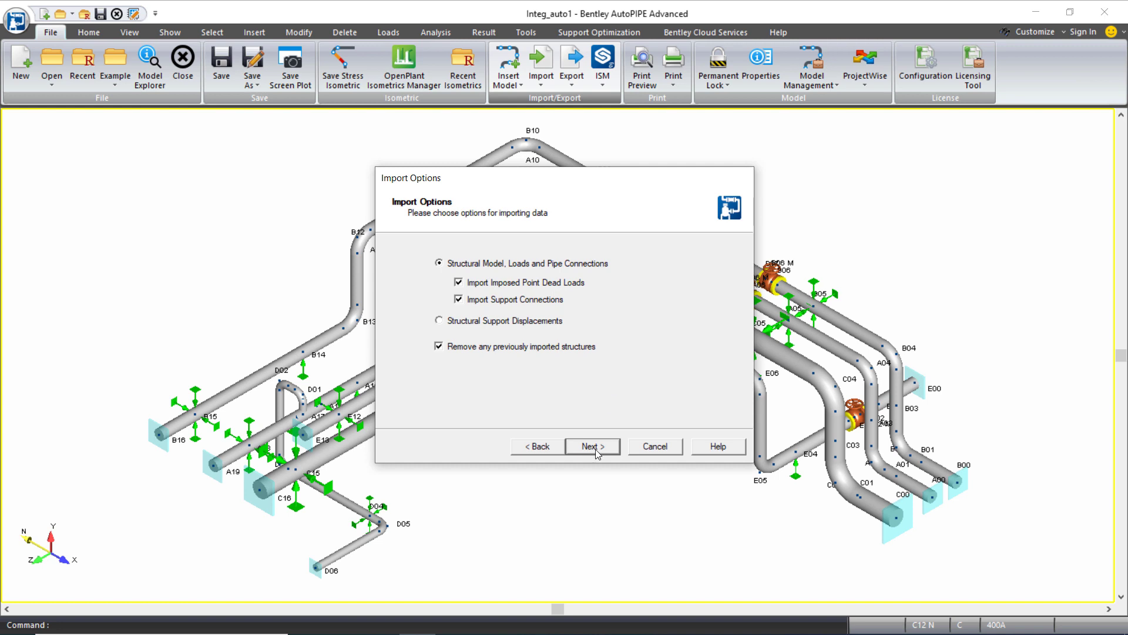
left_click(592, 446)
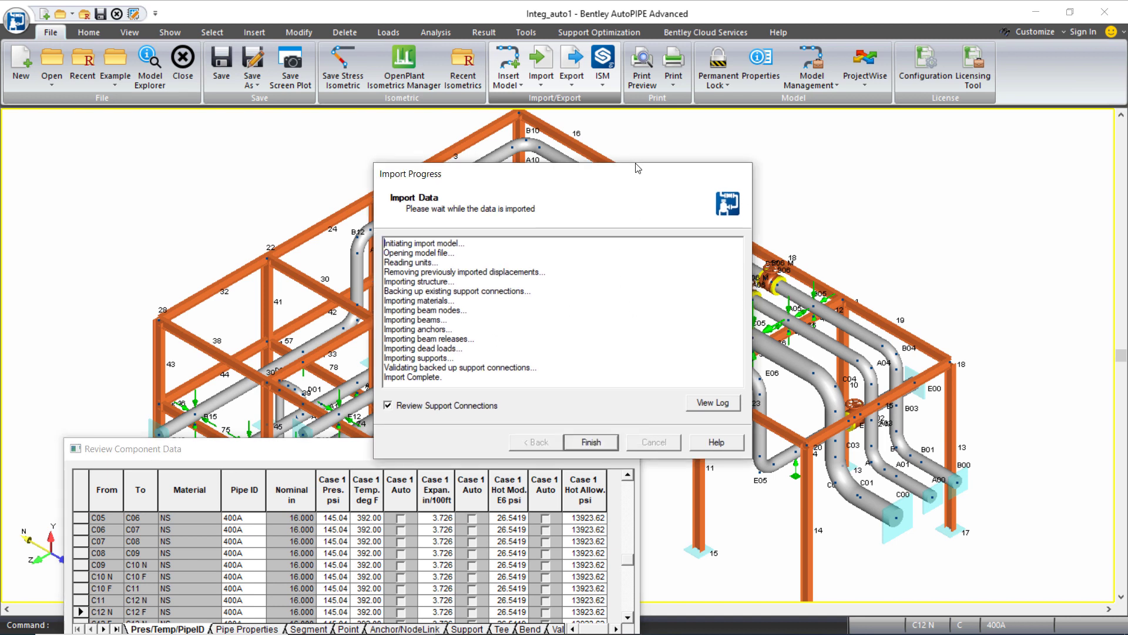
- Finish the import, accept the support connection table, and skip the import logs
left_click(589, 441)
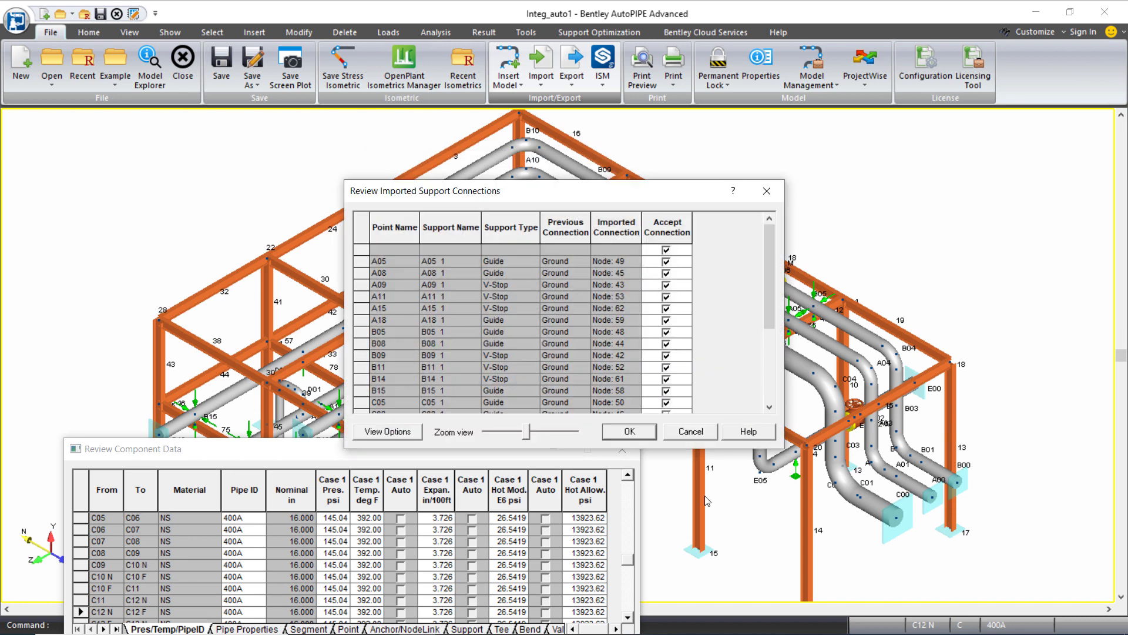
mouse_move(782, 458)
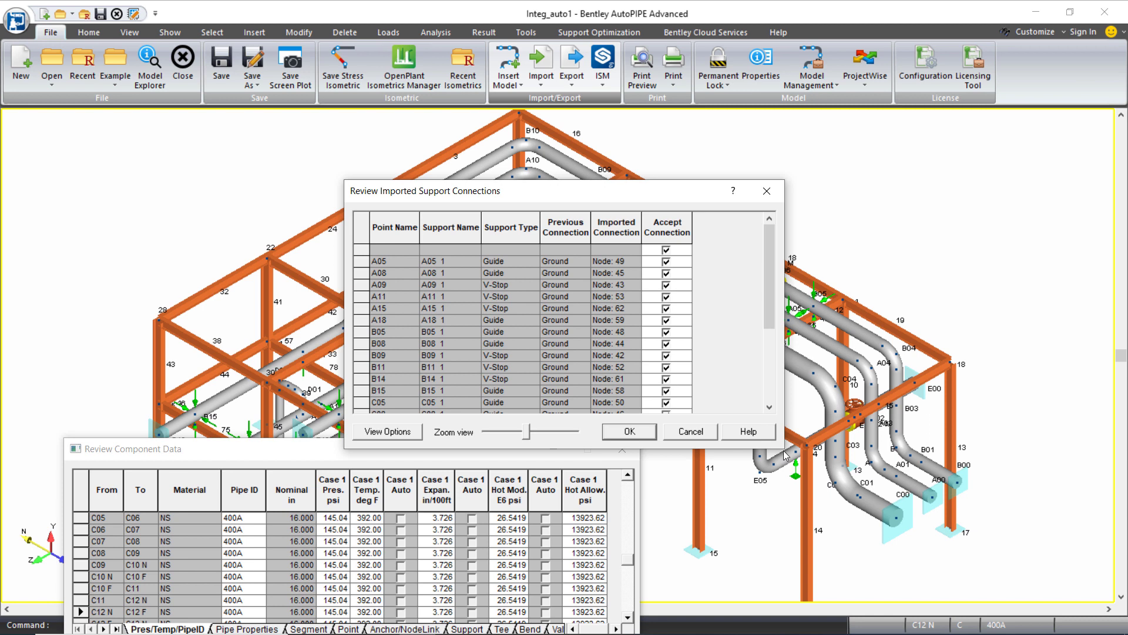
mouse_move(555, 230)
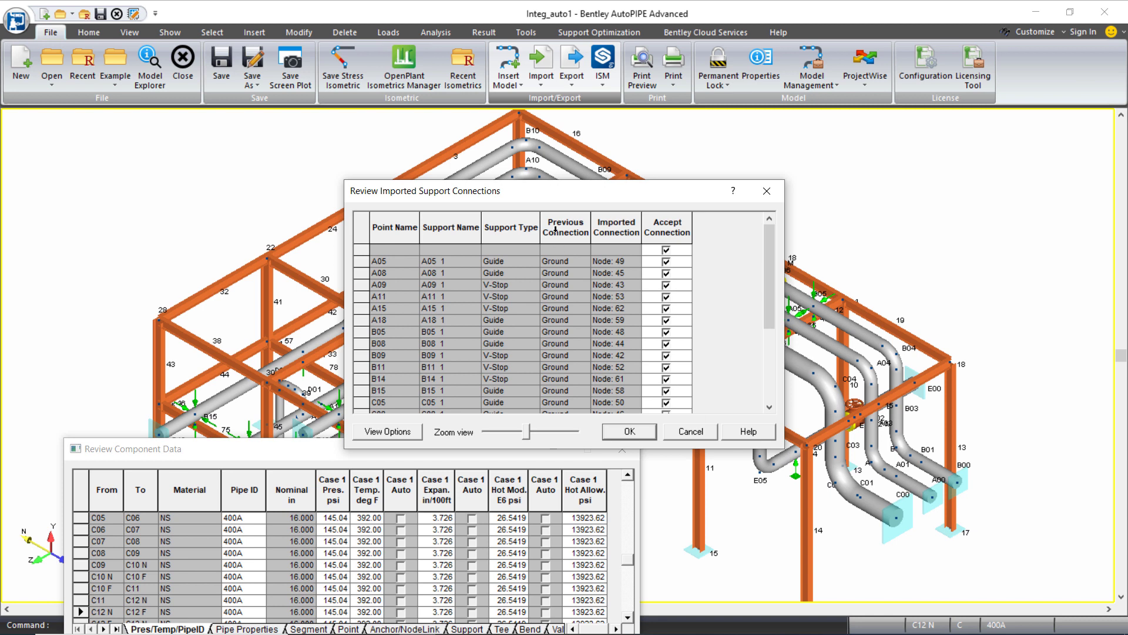
left_click(565, 227)
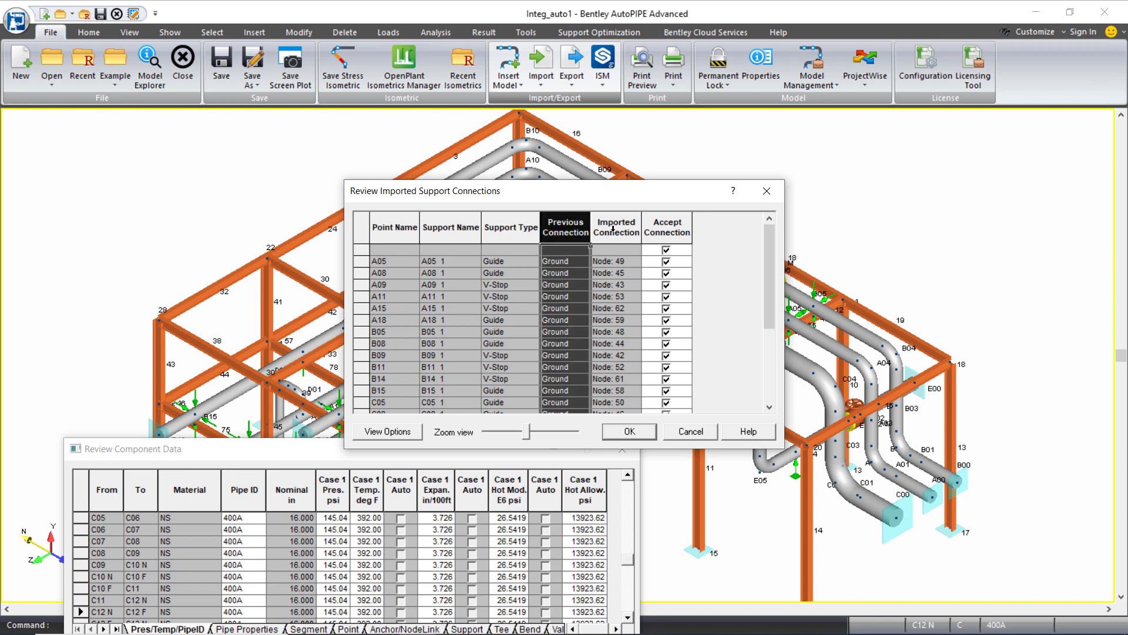
left_click(616, 226)
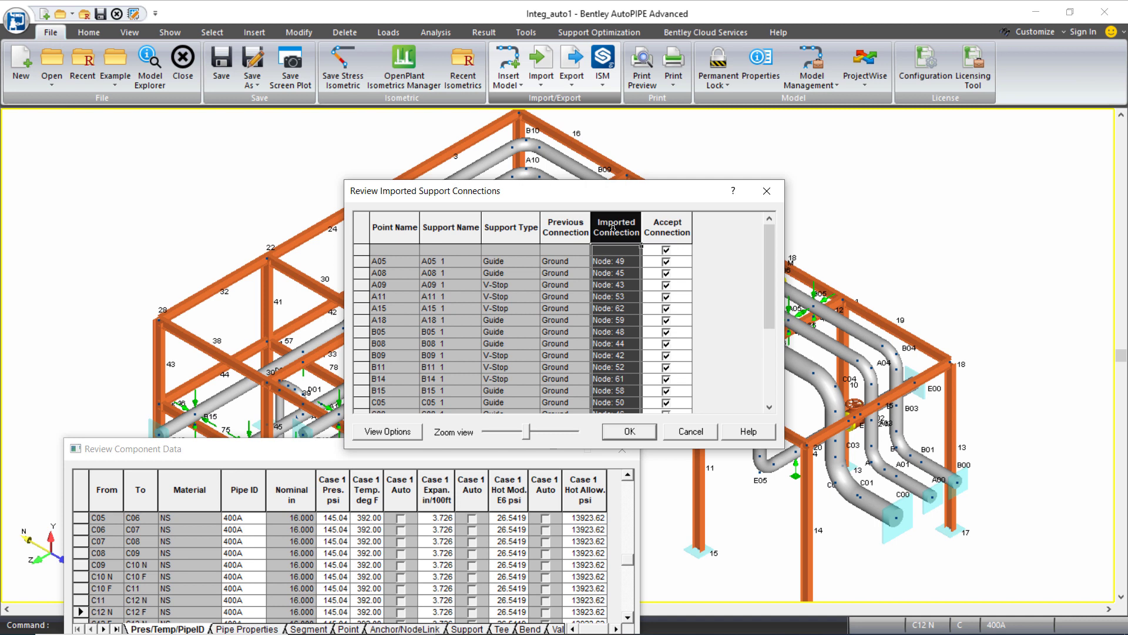
left_click(627, 431)
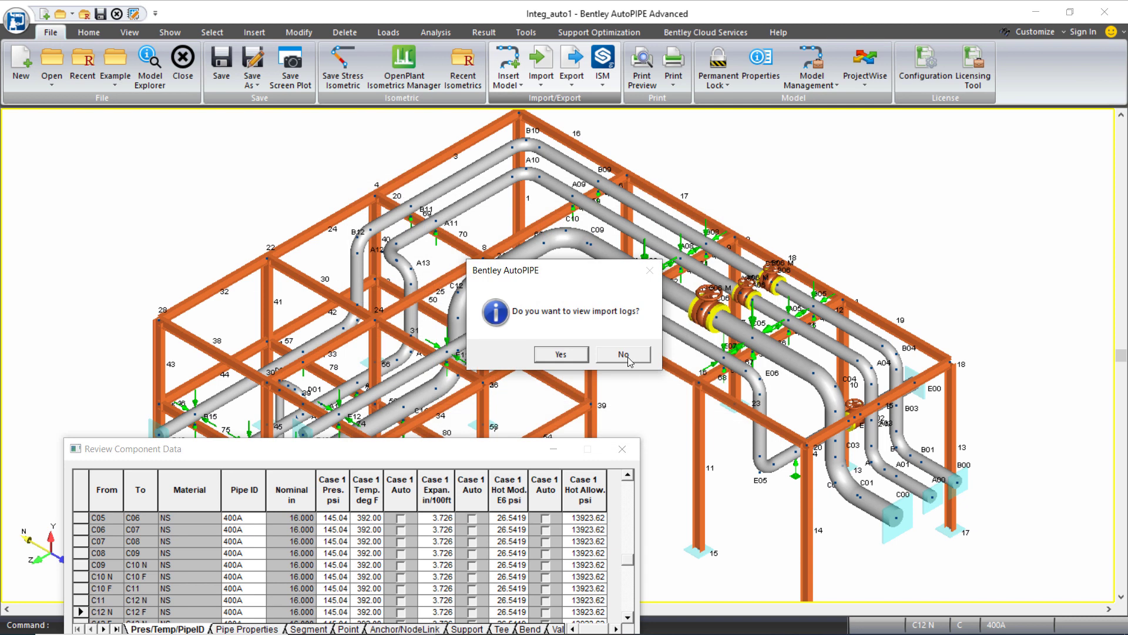
left_click(618, 353)
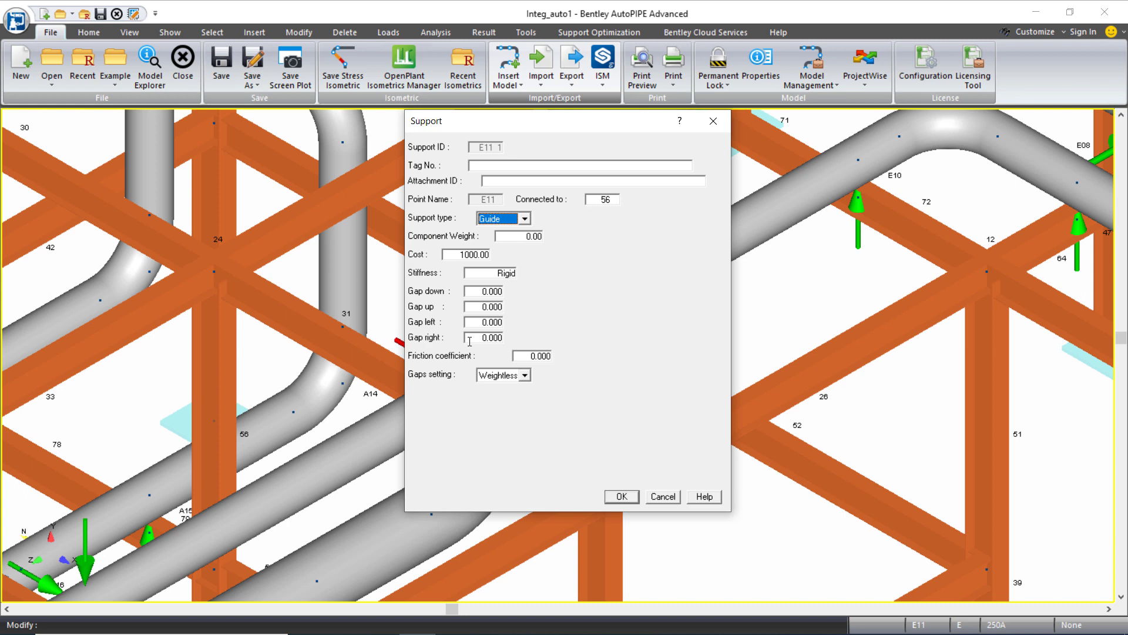
- Review support E11 as a guide tied to node 56, then close it
left_click(600, 199)
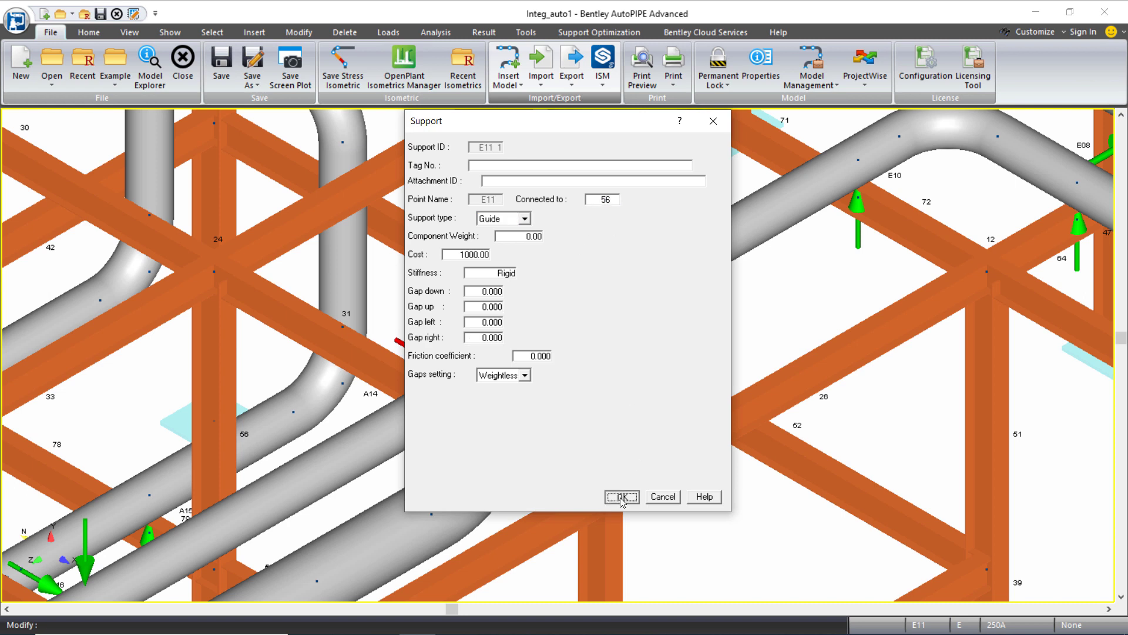
left_click(619, 497)
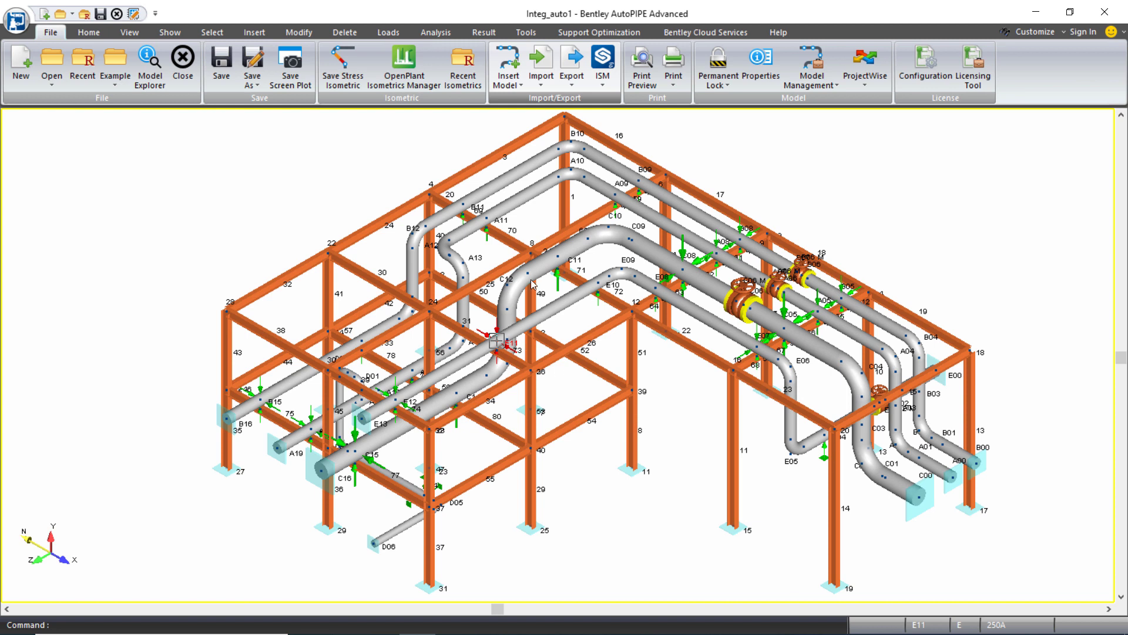
- Analyze all load cases, skip warning review, and bring up the Result tools
left_click(435, 32)
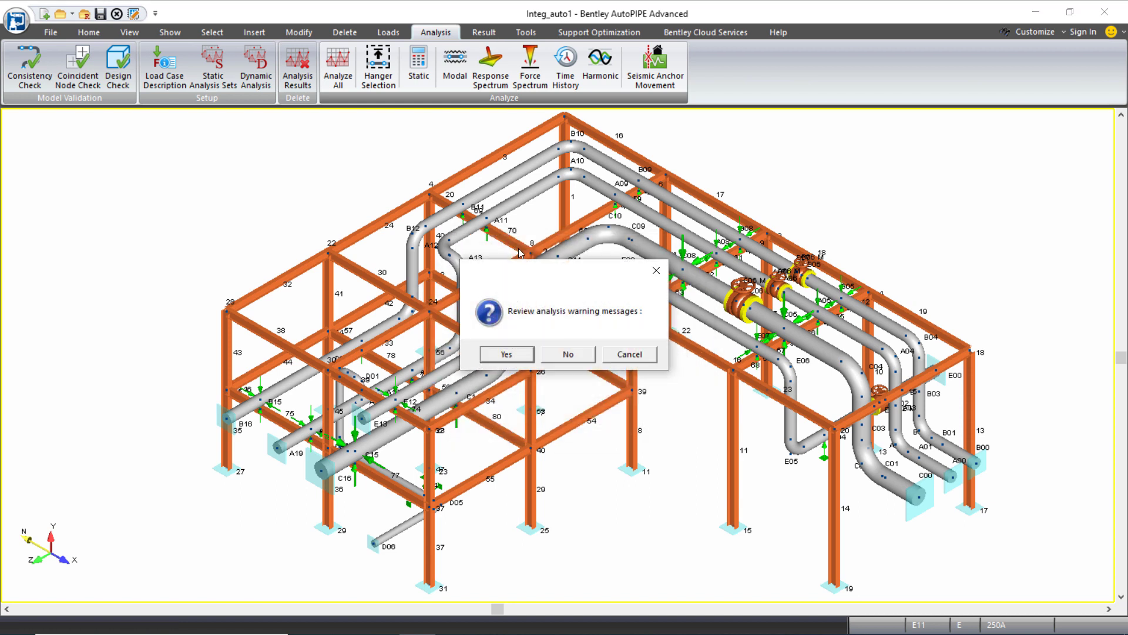
left_click(567, 354)
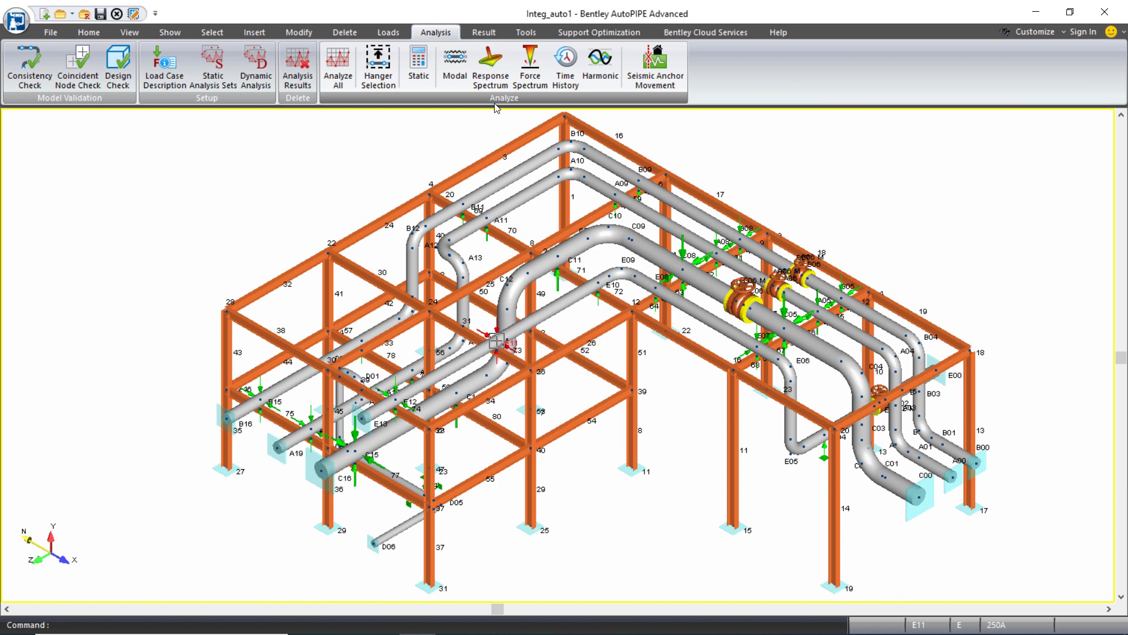
left_click(484, 31)
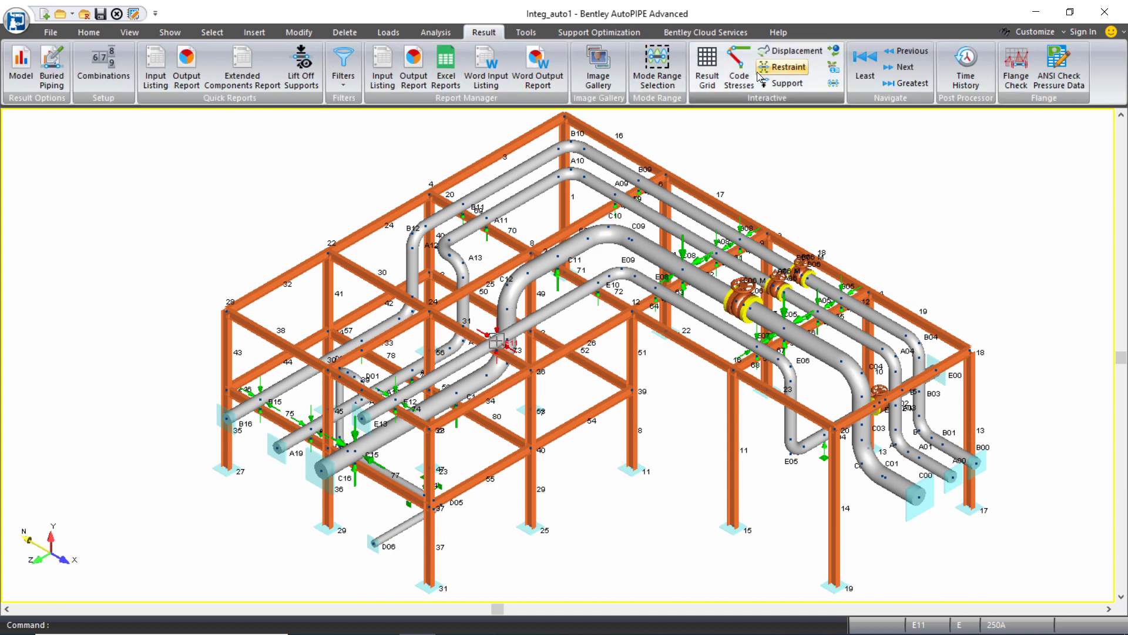
- Show code stresses as ratios for all combinations on screen
left_click(737, 66)
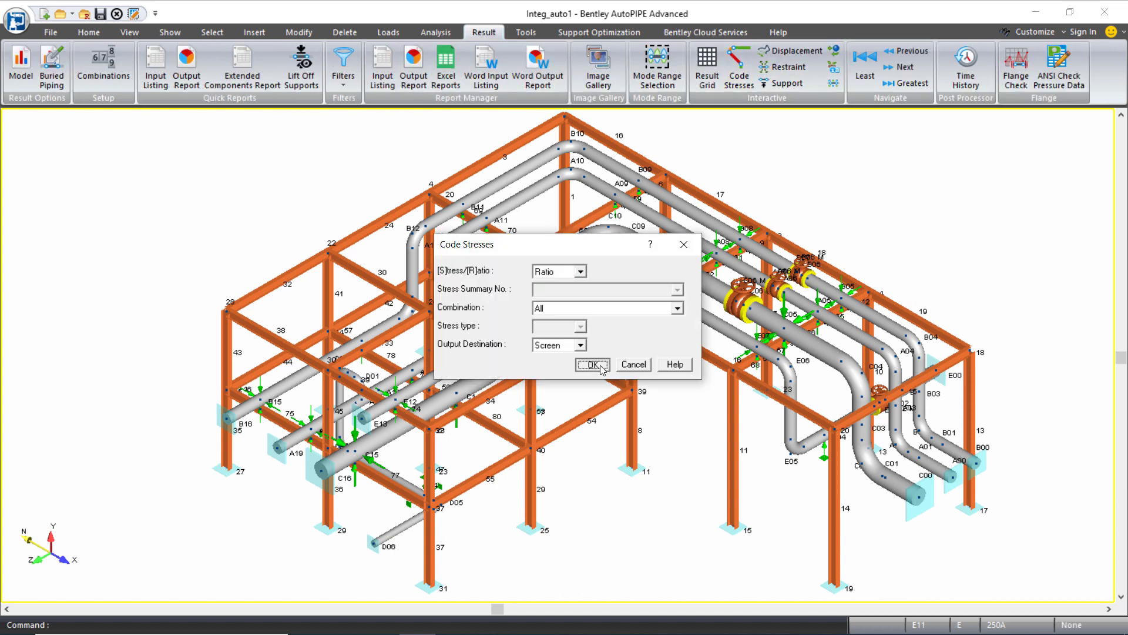
left_click(592, 365)
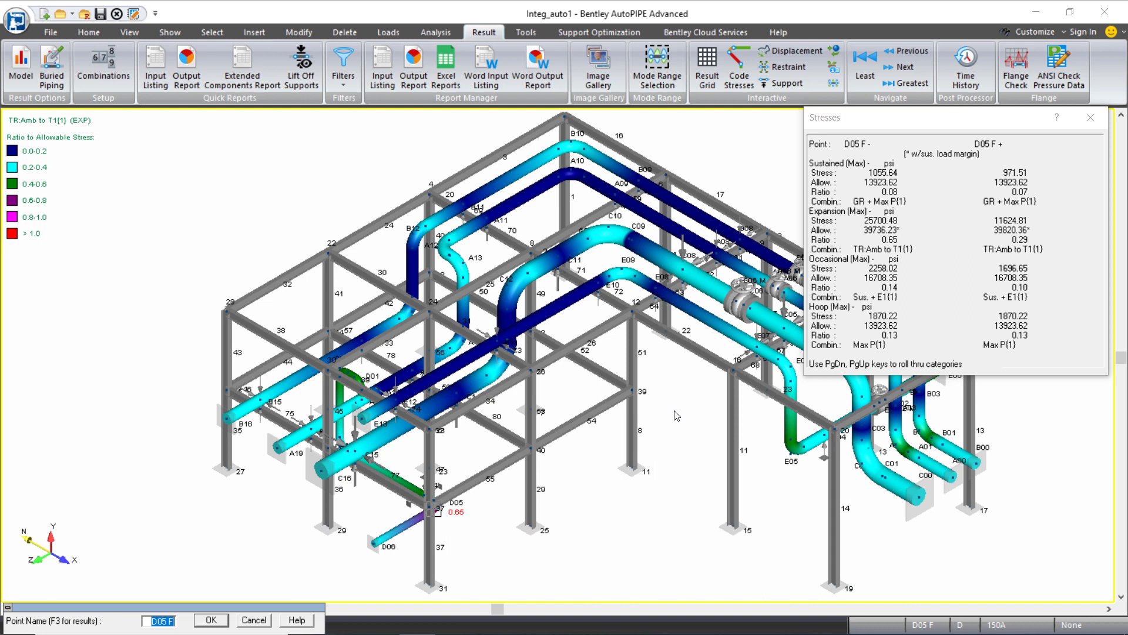
mouse_move(889, 407)
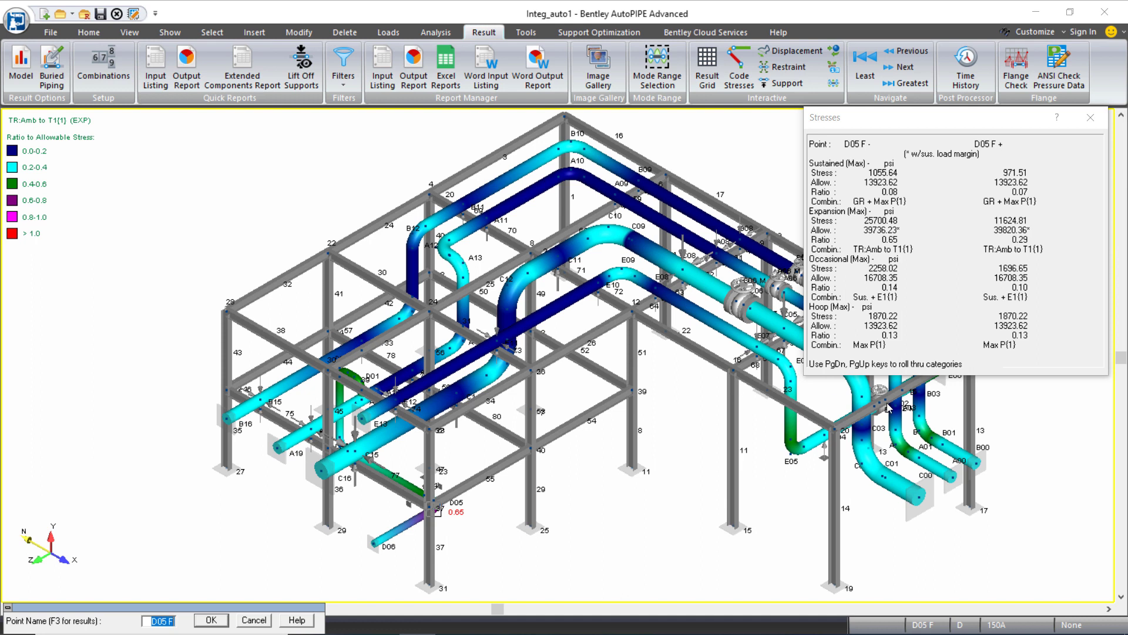